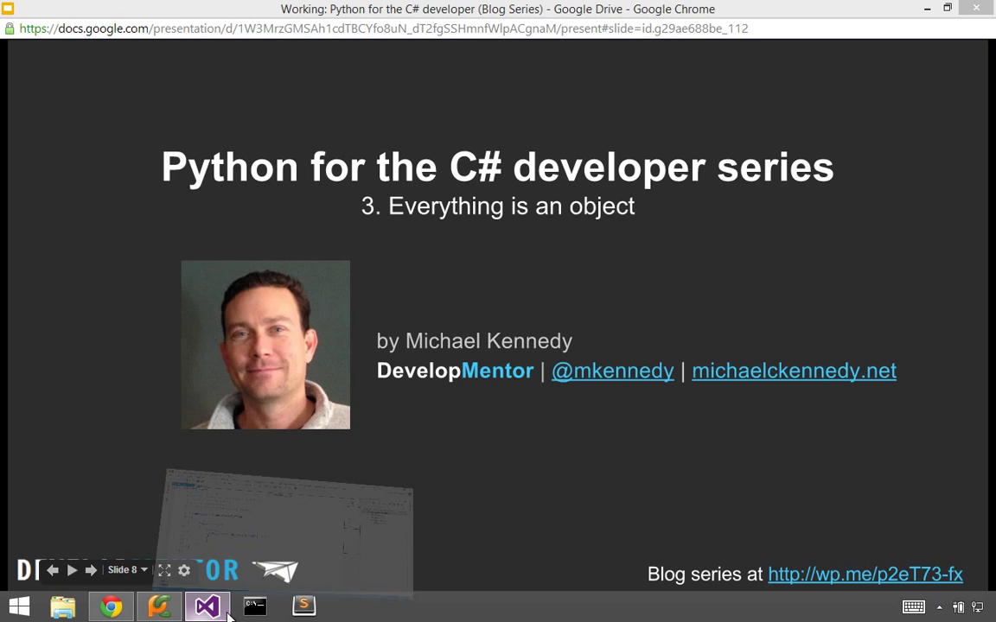
Switch from the Google Slides title slide to the CompareToPython project in Visual Studio
click(206, 606)
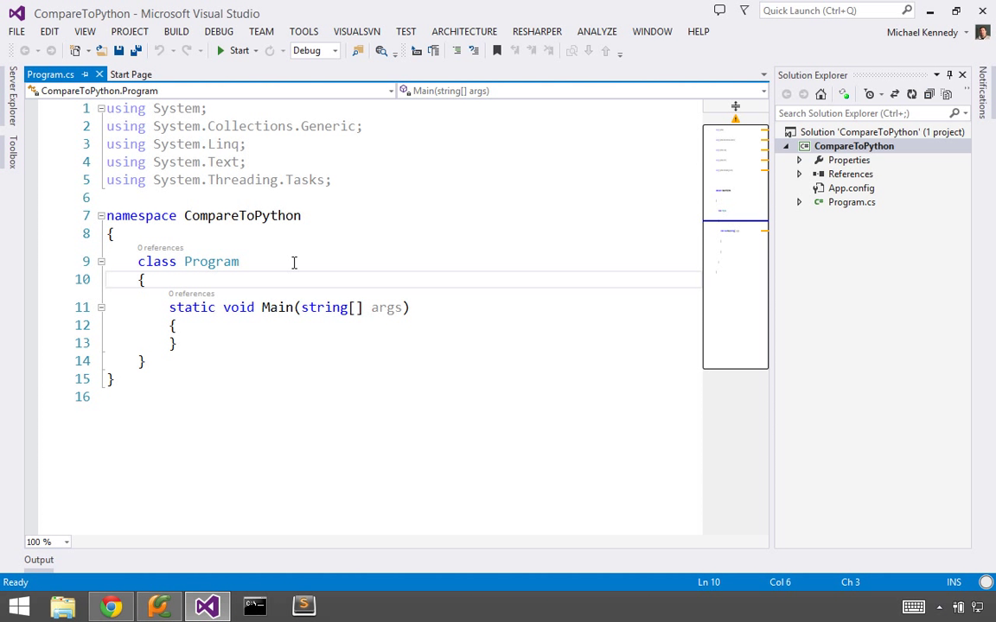
Give class Program an explicit ': object' base class, then comment it out with '//'
text(: ob)
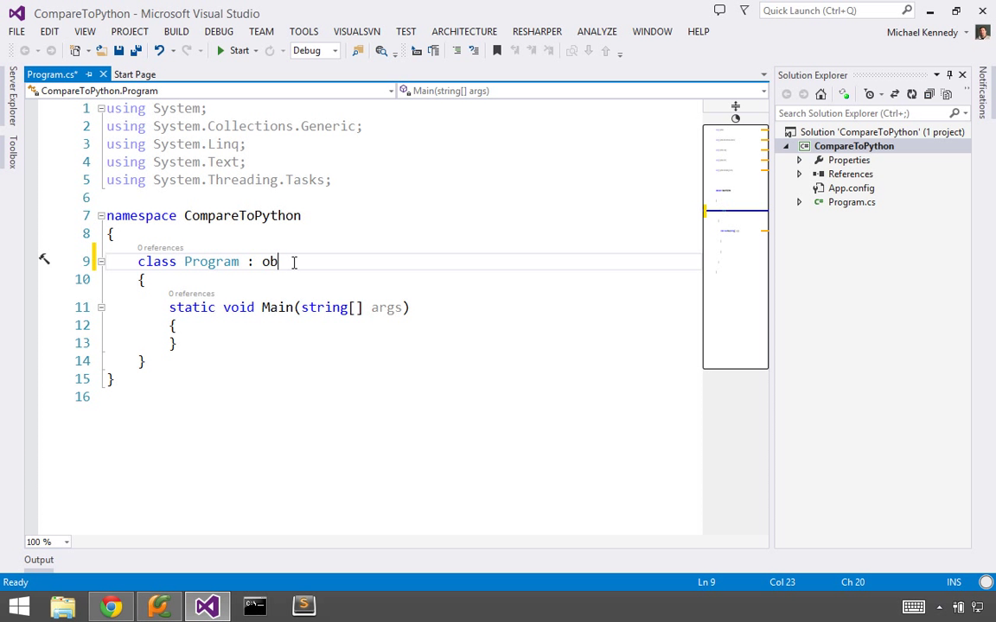
text(ject)
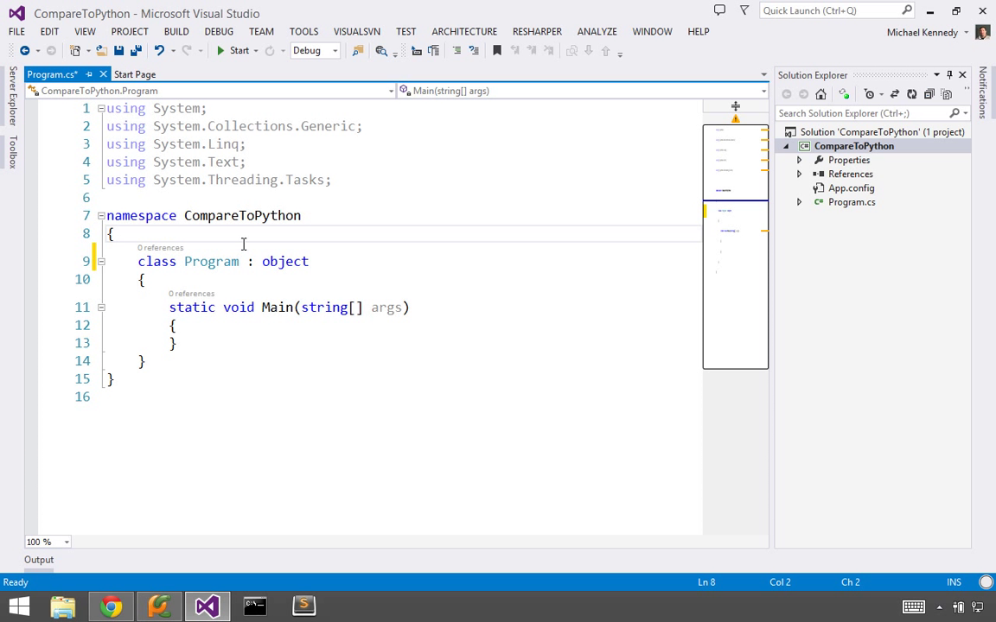
text(//)
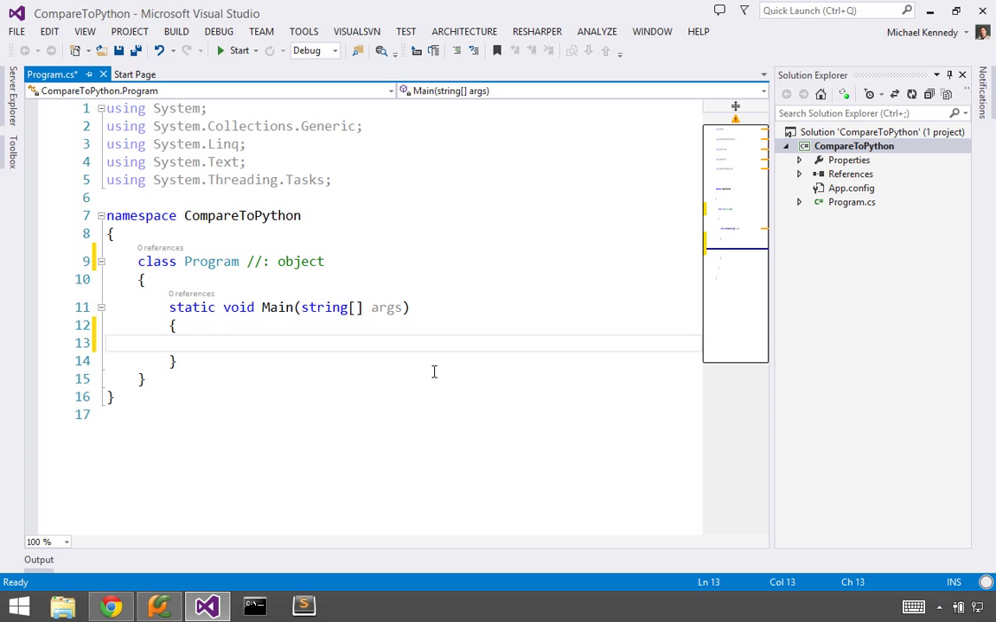
In Main, create Program p = new Program() and print Console.WriteLine(p is object)
text(Program p =)
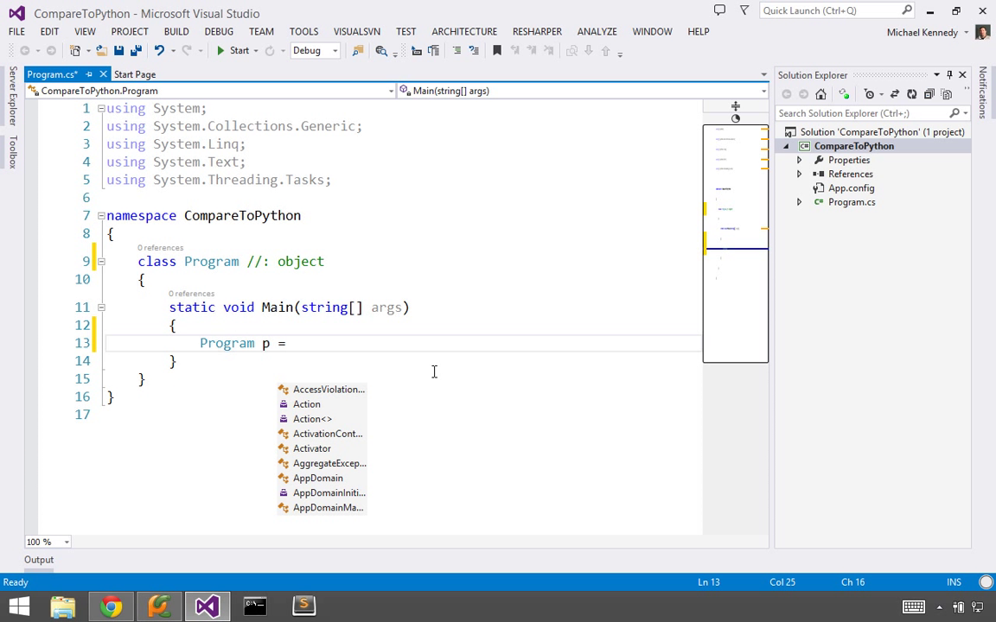
text(new Program();)
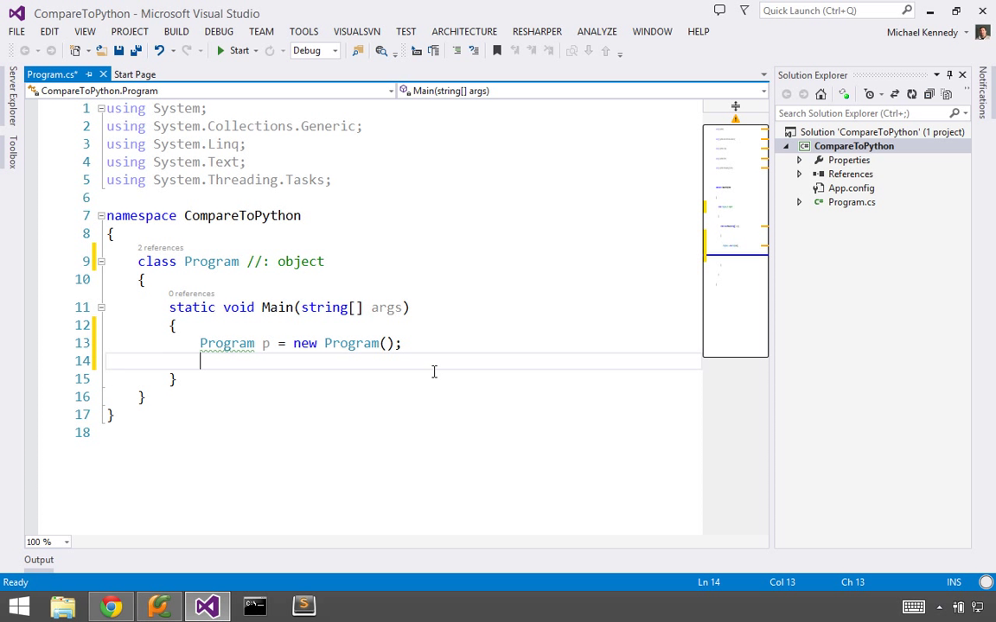
text(Console.WriteLine();)
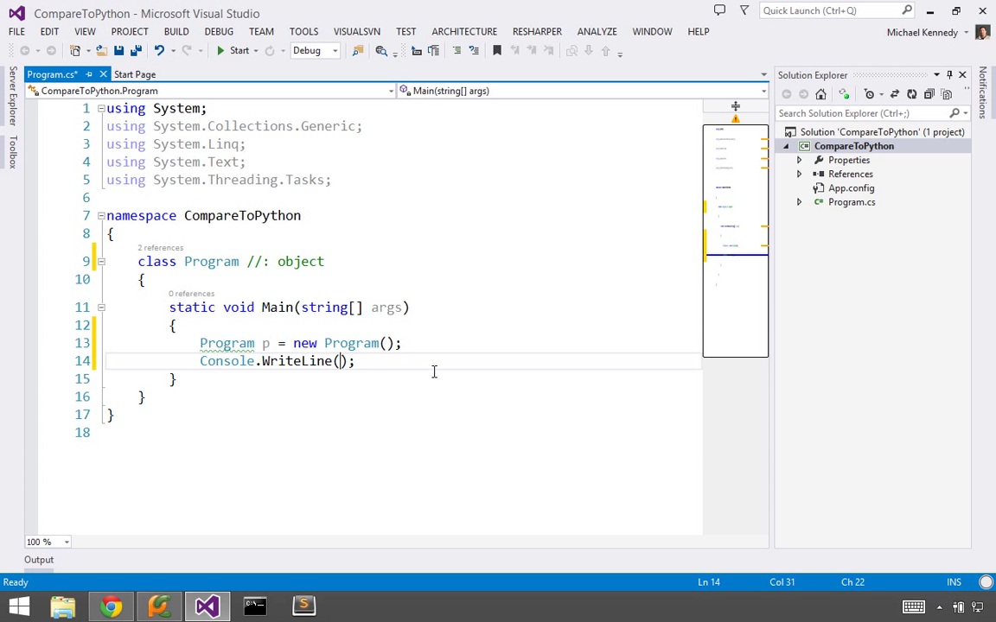
text(p is object)
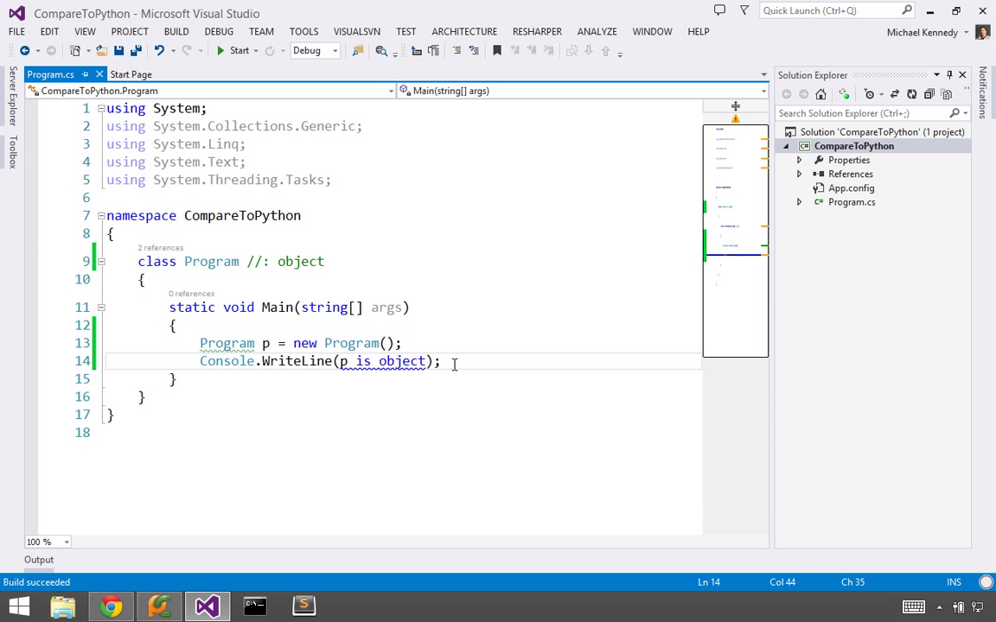
Assign object o = p and print Console.WriteLine(o.ToString())
text(object o =)
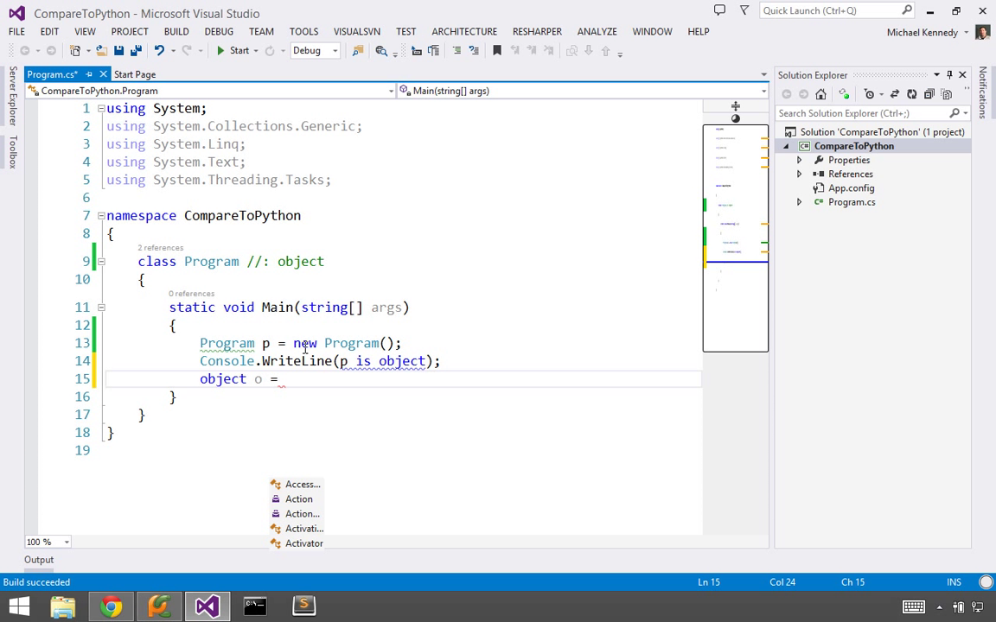
text(p;)
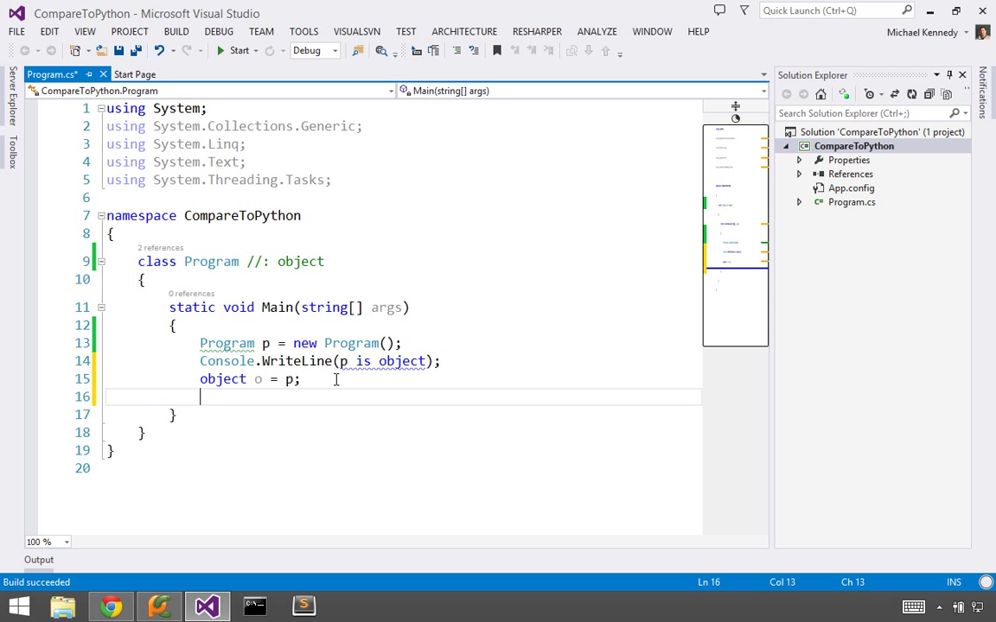
text(cw)
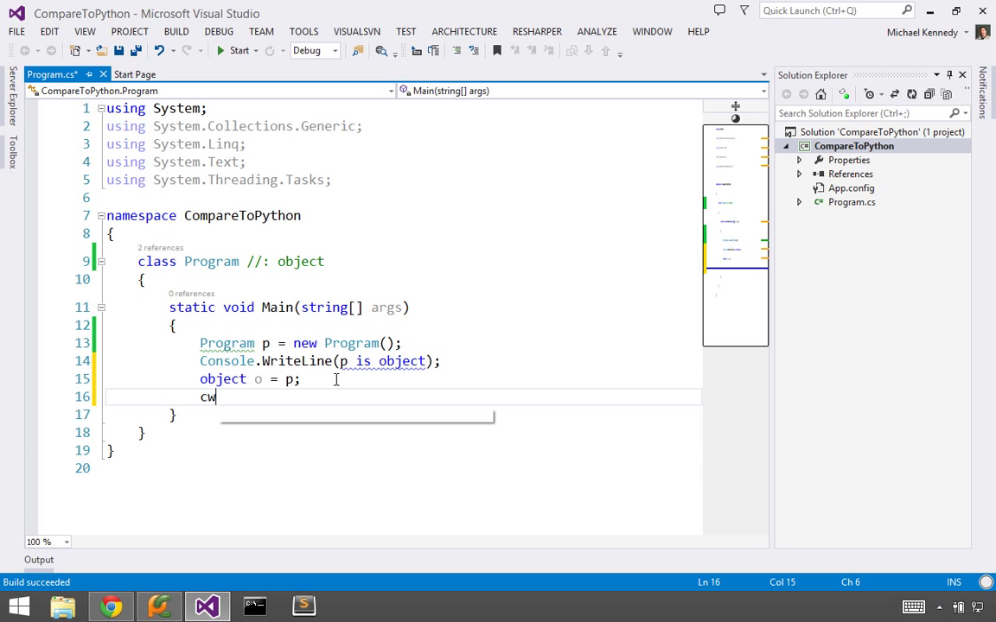
text(onsole.WriteLine(o.To);)
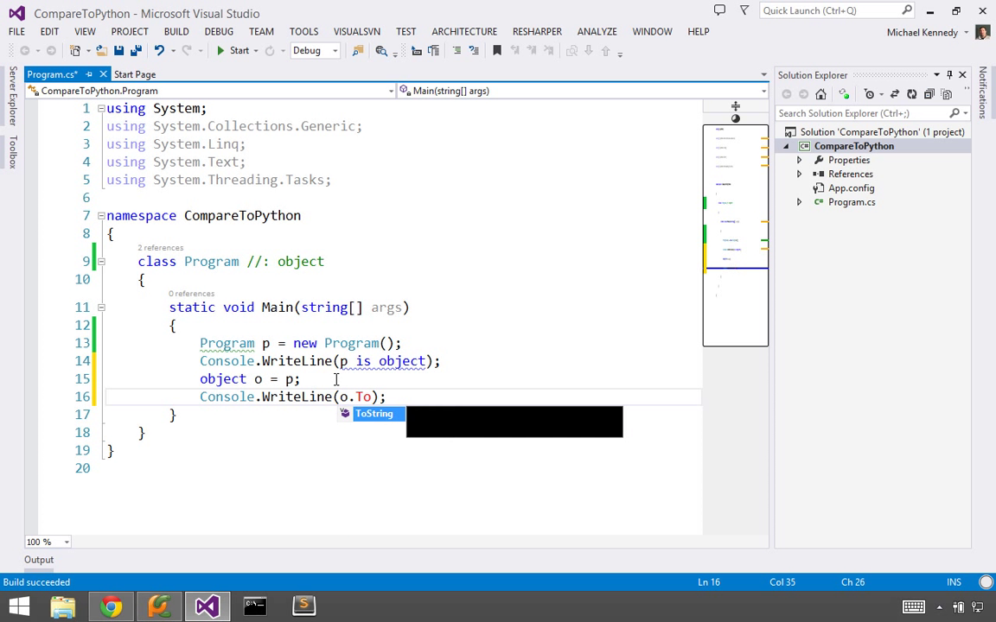
click(233, 49)
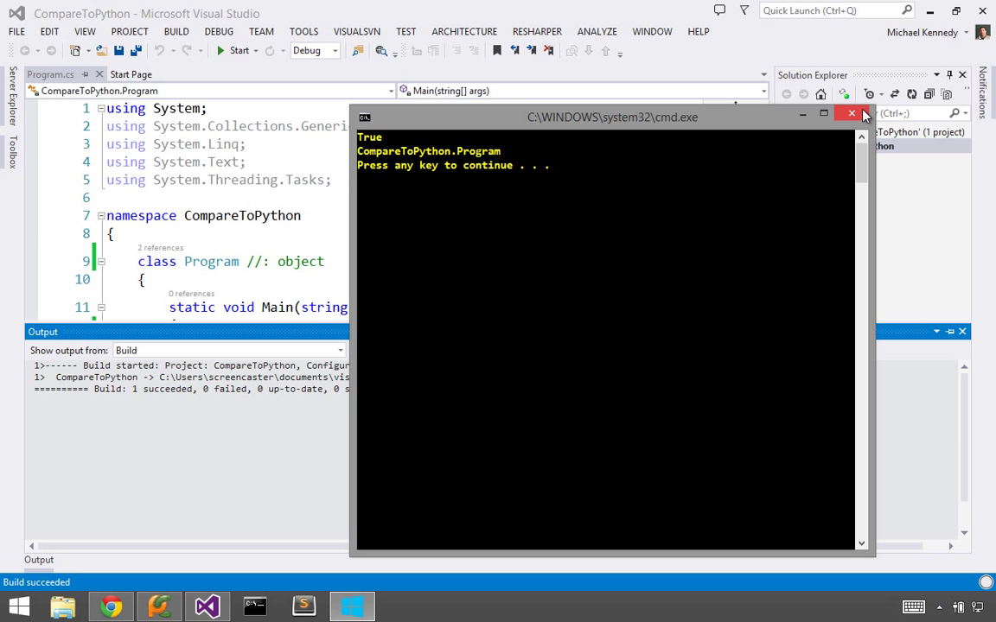
click(848, 114)
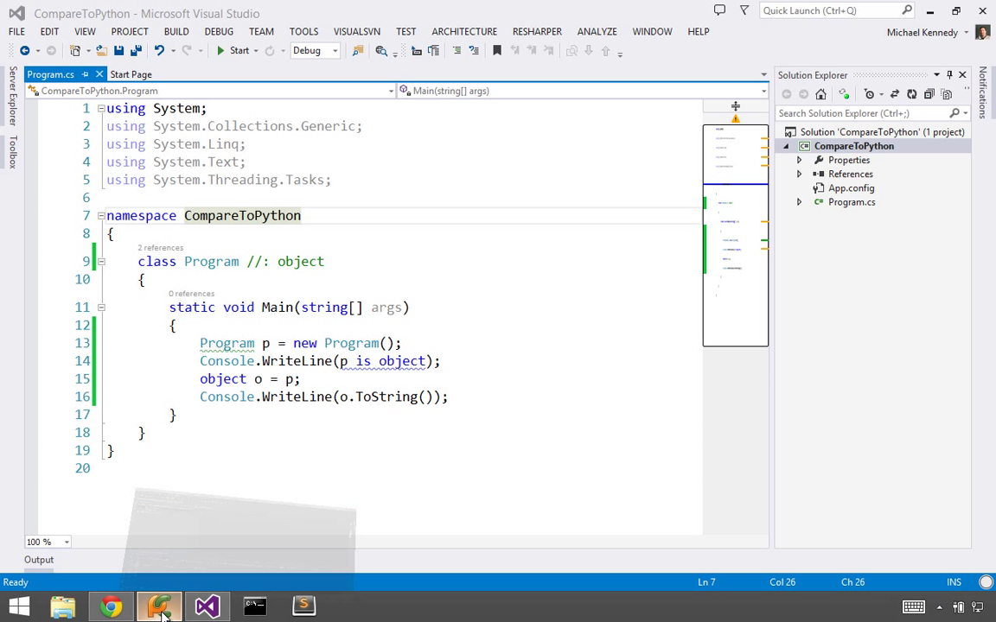
In PyCharm's all_objects.py, declare class Program with def main(self) and an (object) base
click(158, 605)
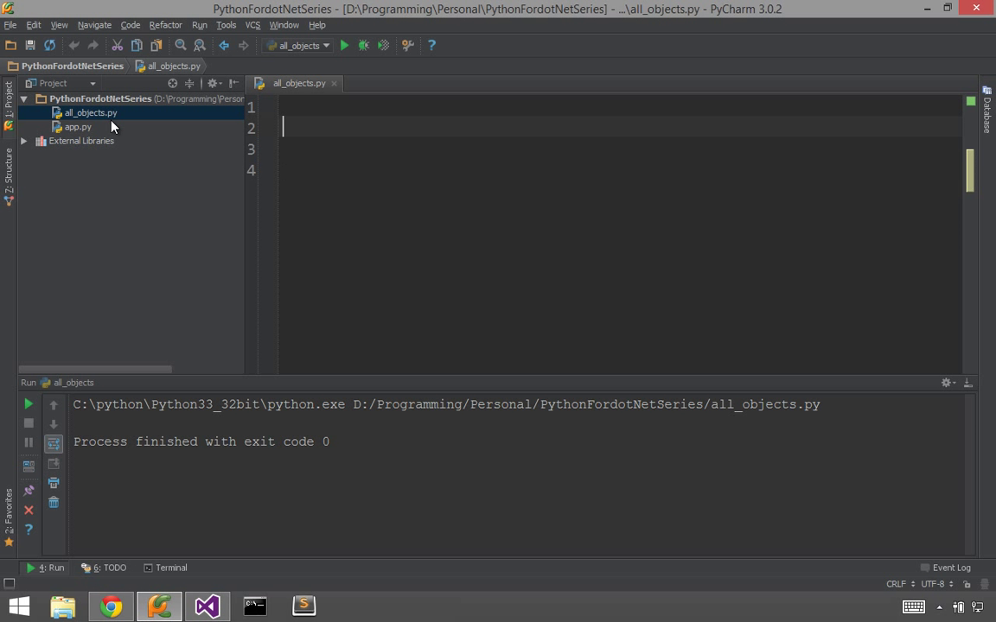
mouse_move(381, 177)
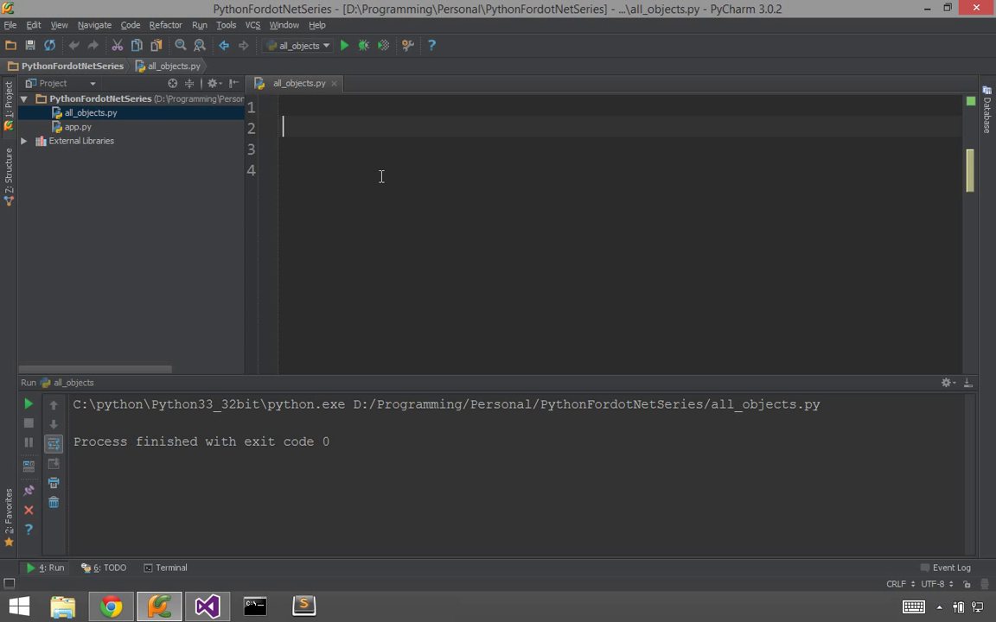
text(c)
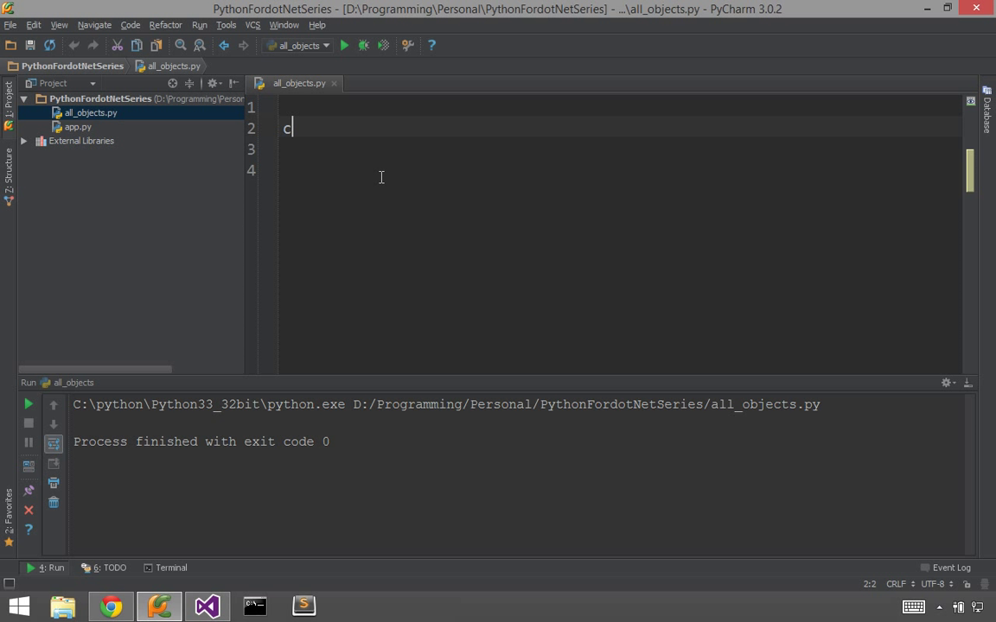
text(lass Program:)
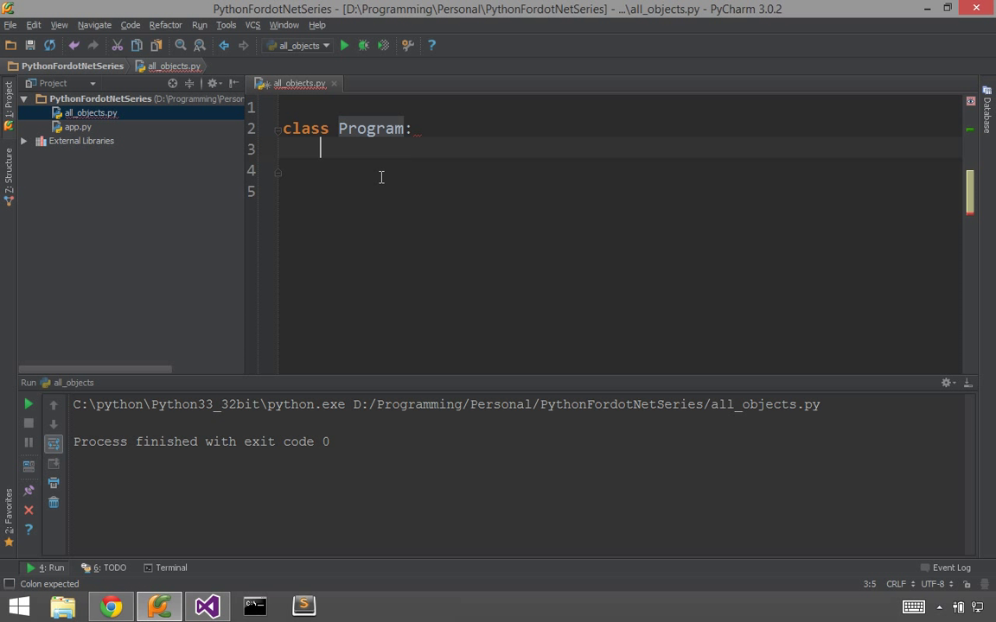
text(def)
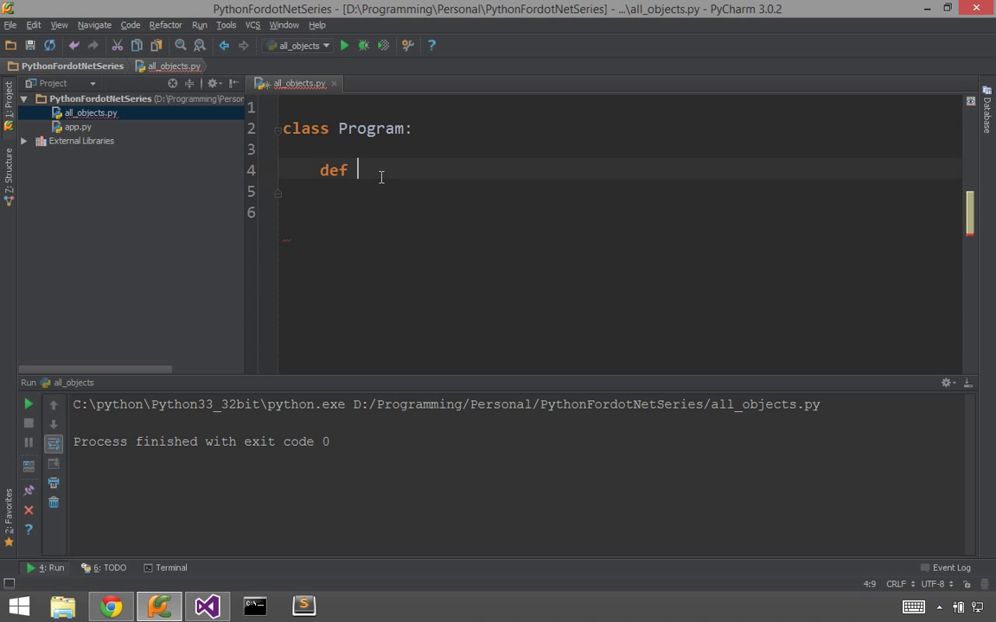
text(main(self):)
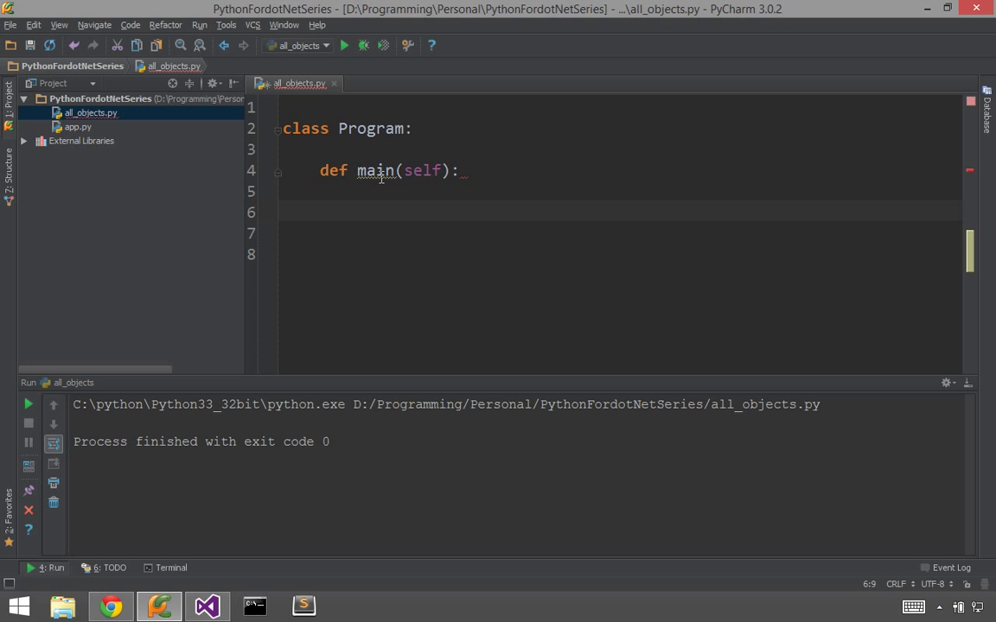
mouse_move(431, 107)
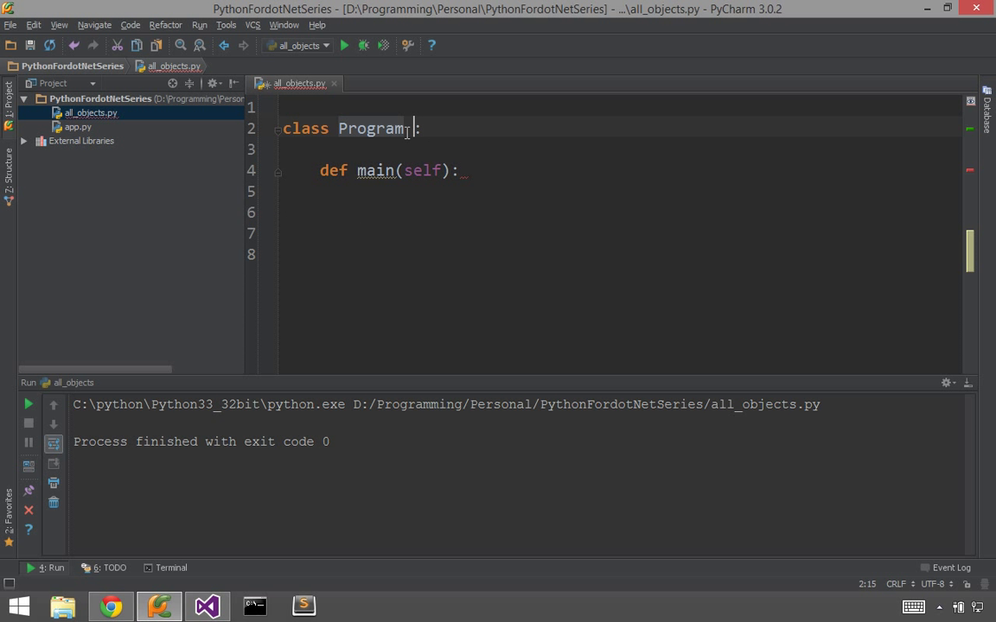
text((ob)
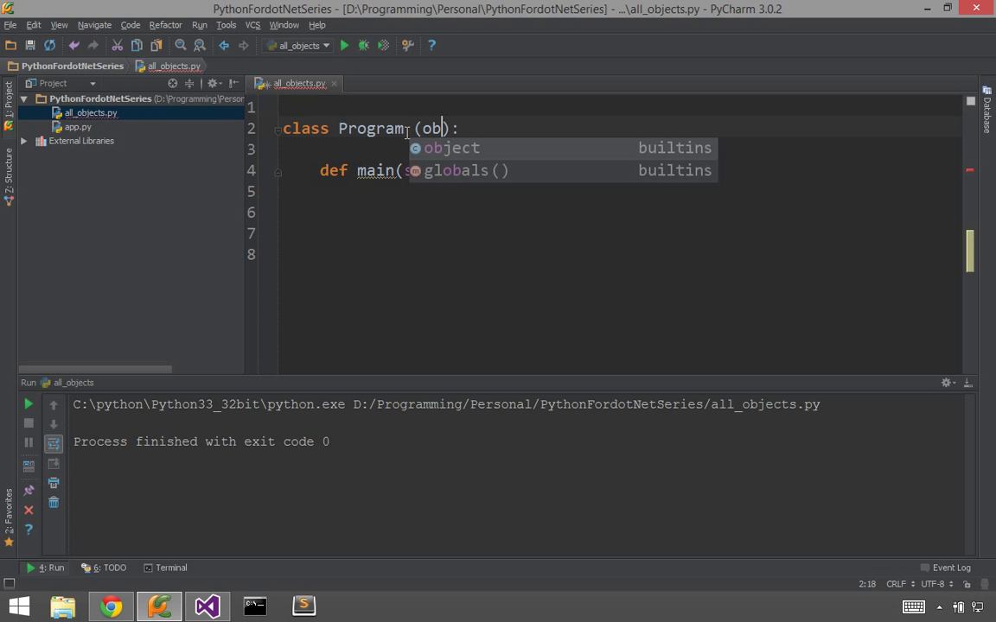
key(Tab)
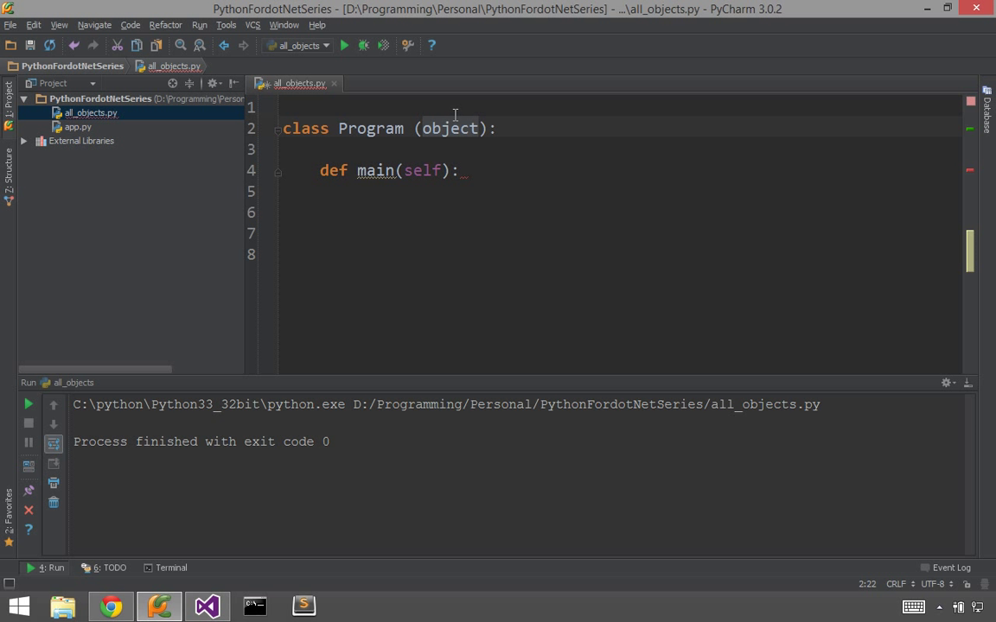
mouse_move(397, 105)
text(:#)
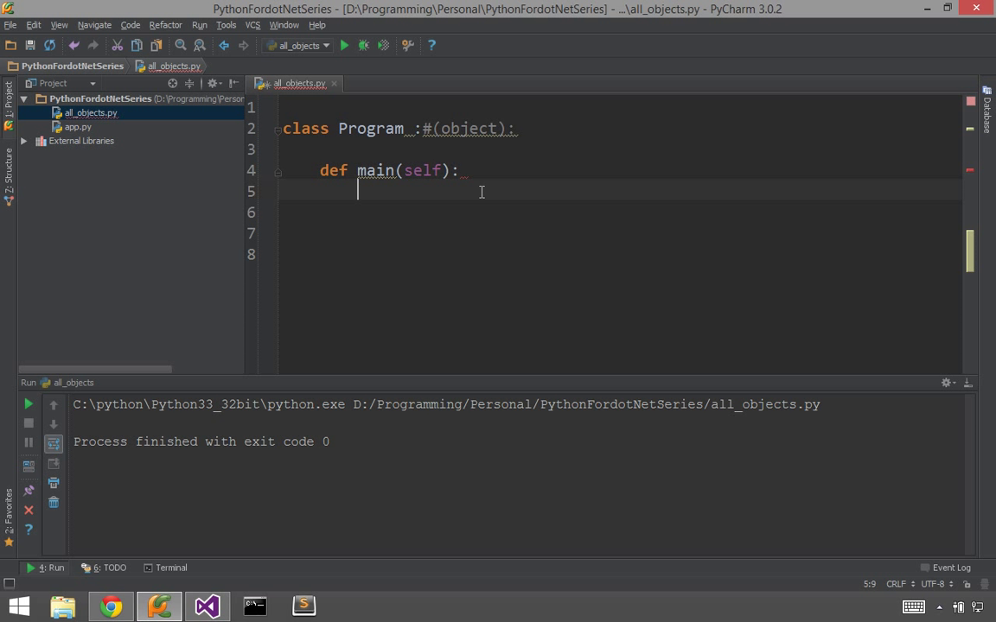
Make main print isinstance(self, object)
text(print)
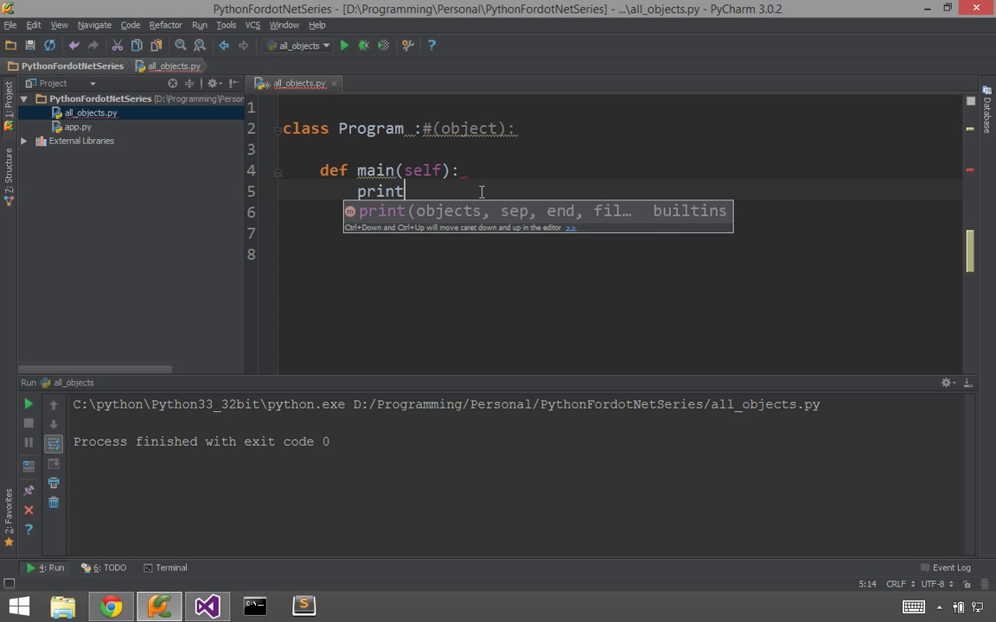
text((i)
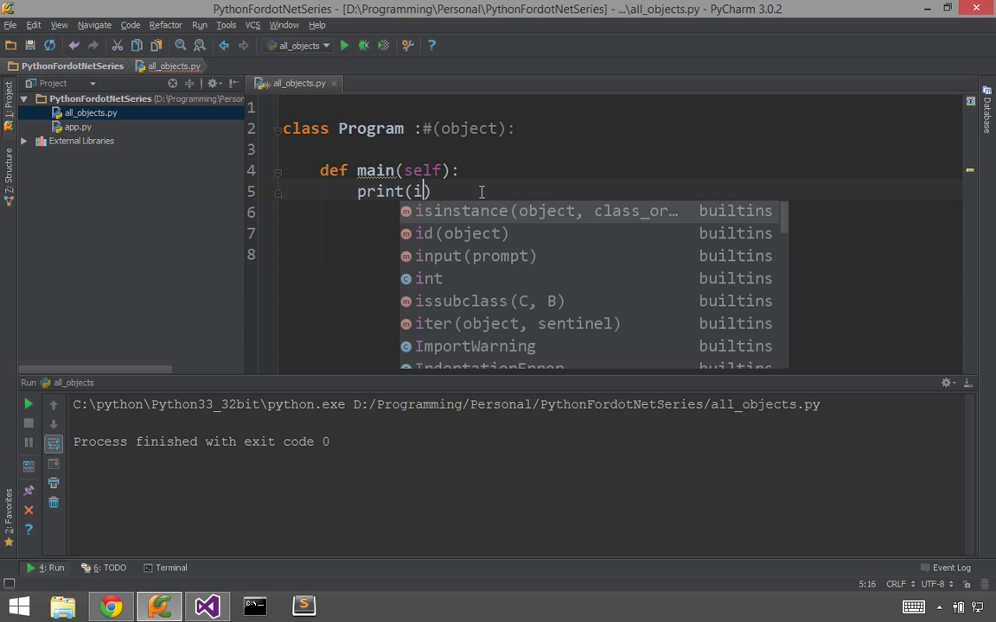
key(Enter)
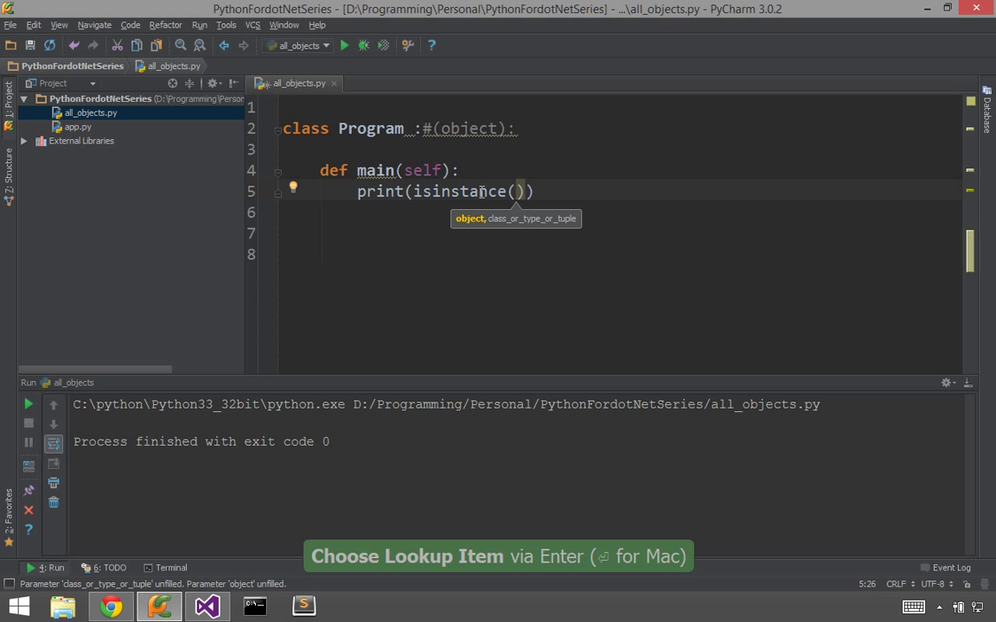
text(self)
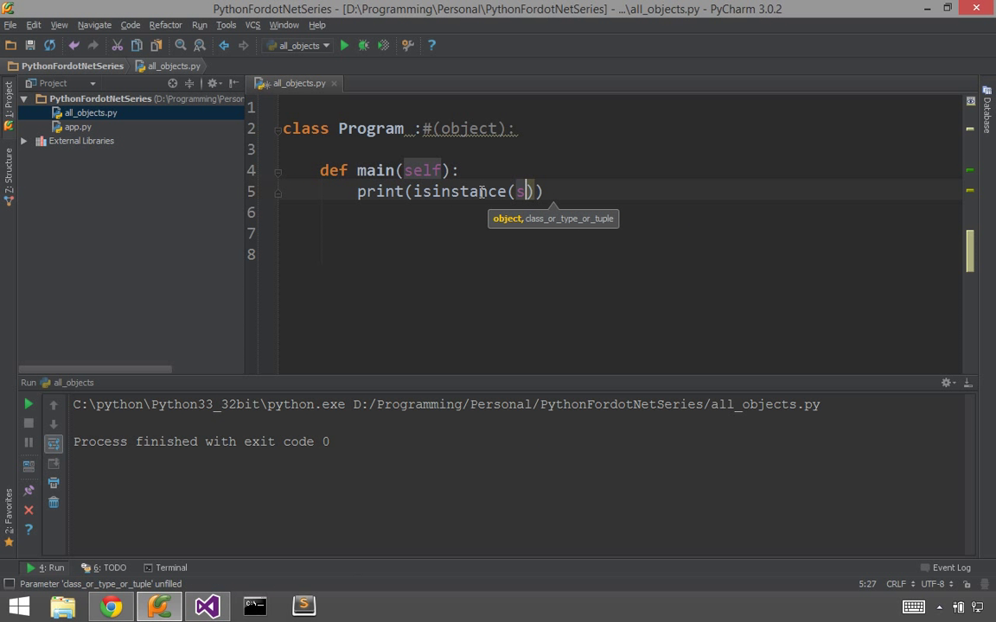
text(elf)
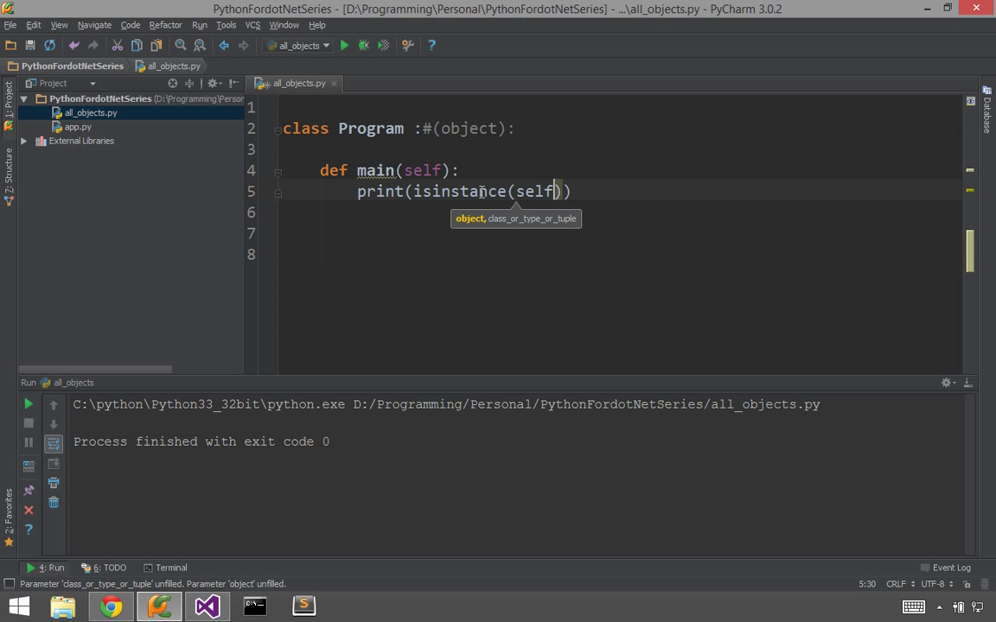
text(, object))
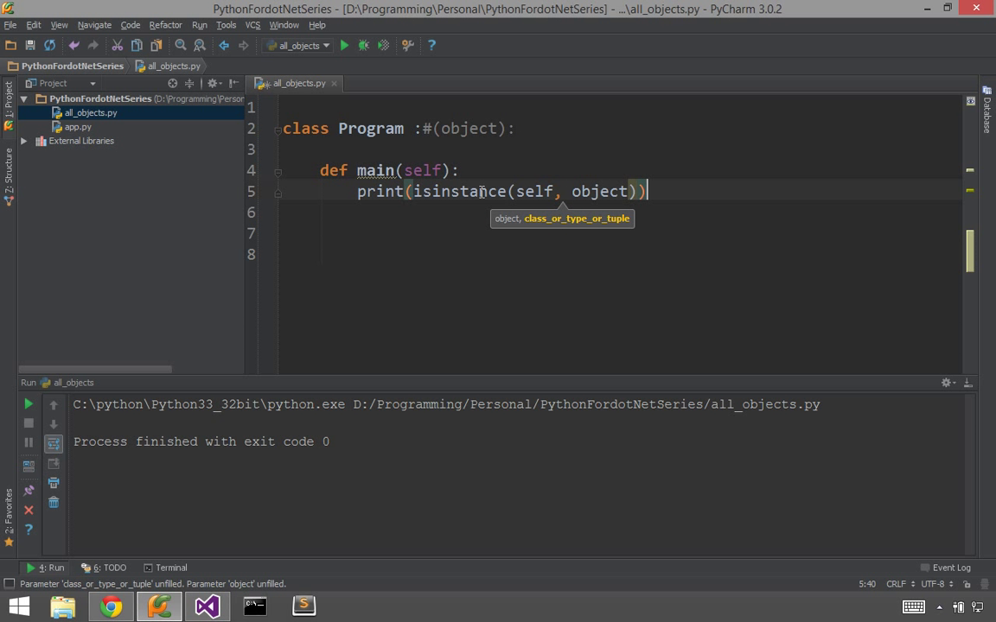
key(Enter)
text(p)
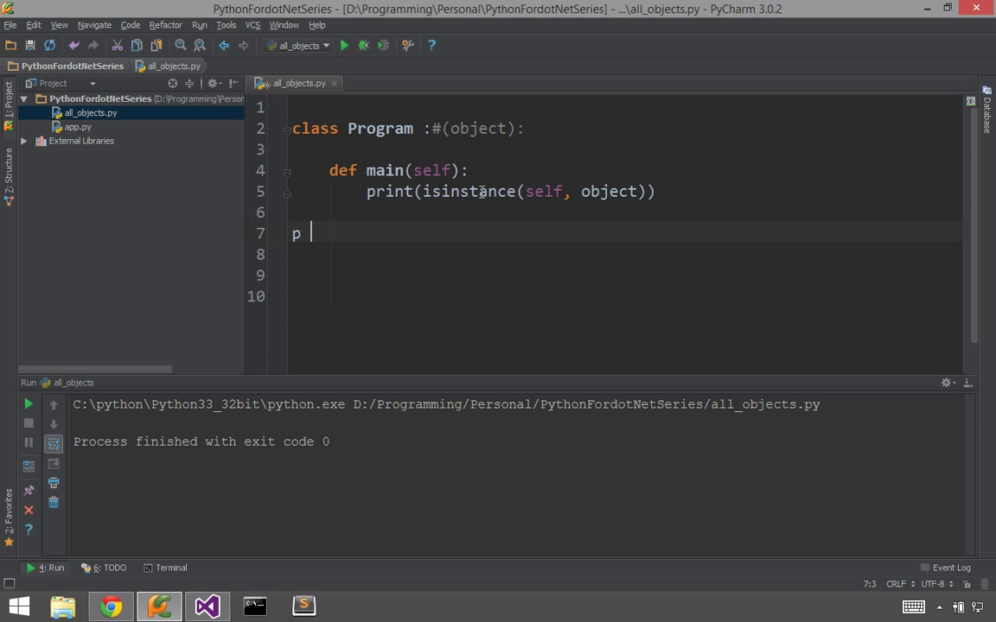
Below the class, create p = Program() and call p.main()
text(= Pro()
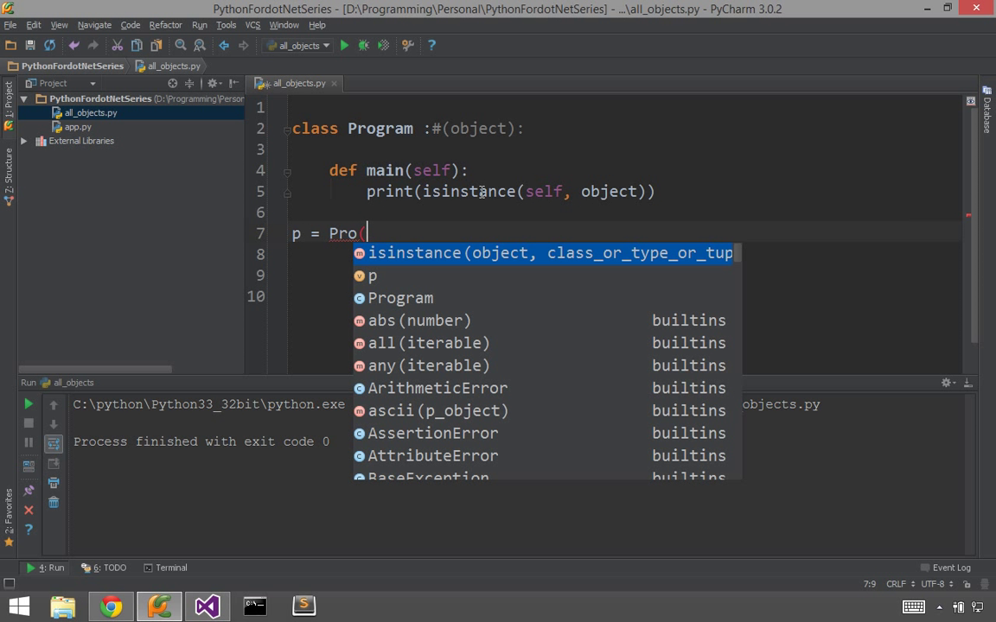
key(Enter)
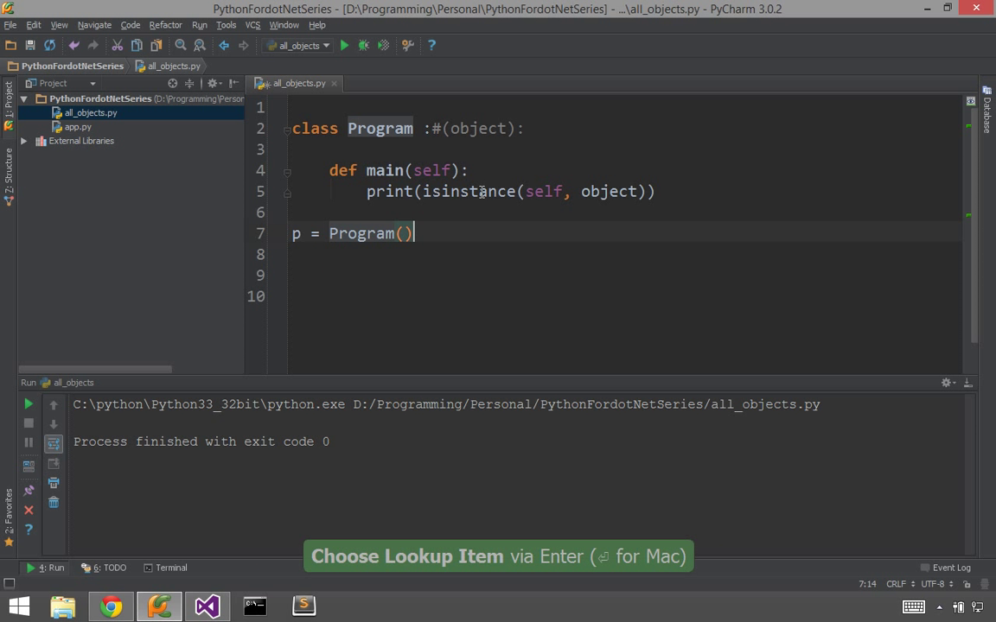
text(p.main())
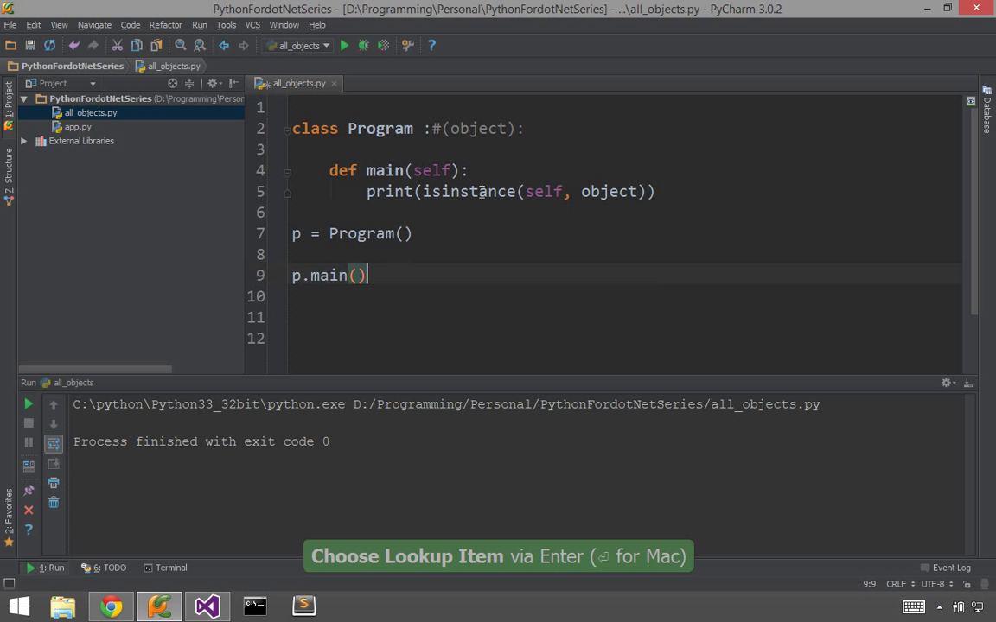